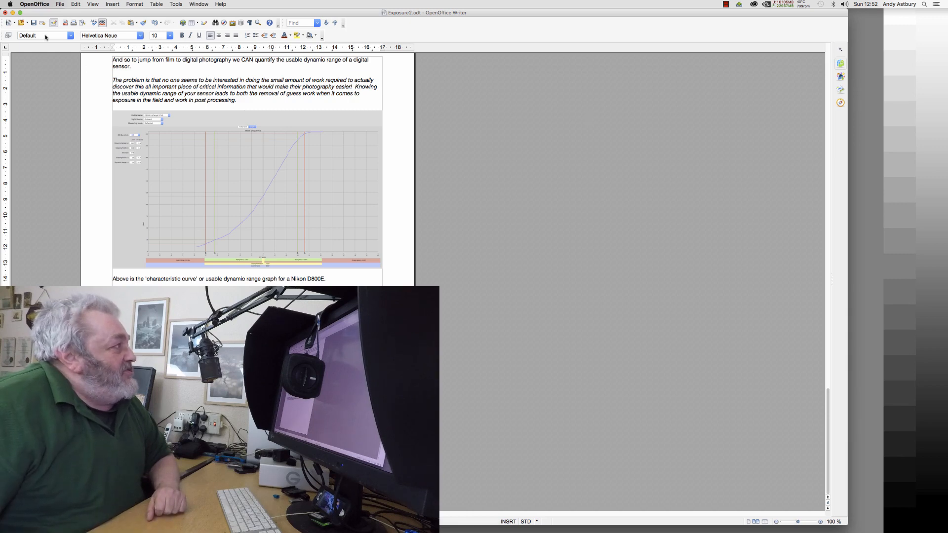
Quit OpenOffice Writer, answering the unsaved-changes prompt for Exposure2.odt.
left_click(35, 5)
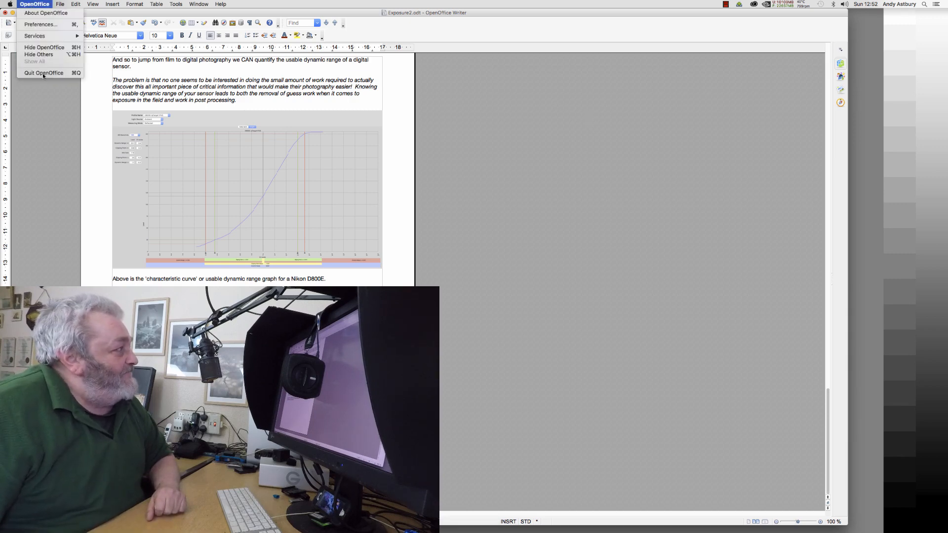
left_click(44, 73)
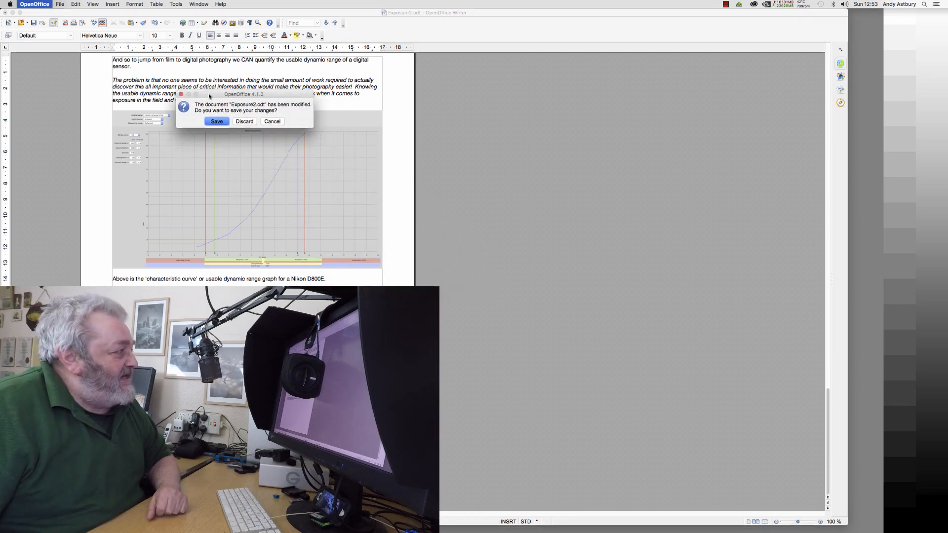
left_click(272, 121)
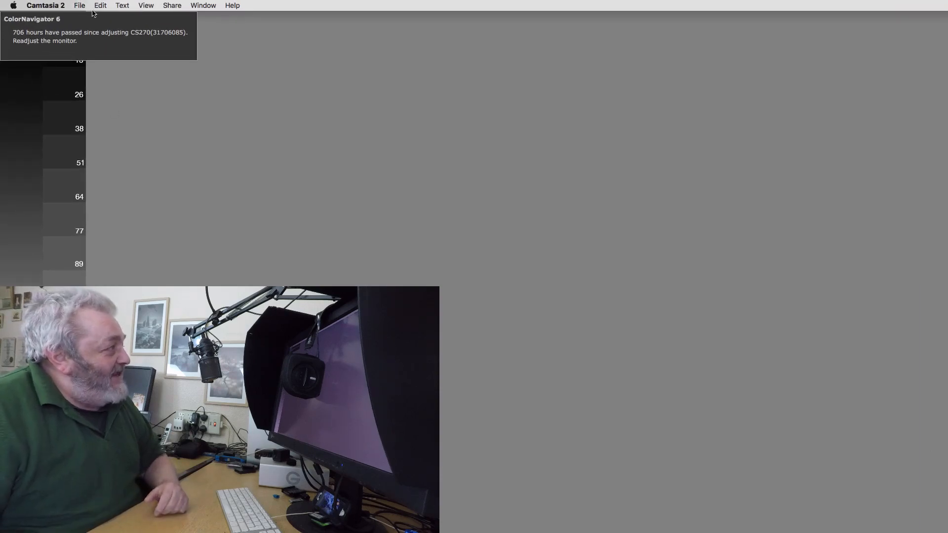
mouse_move(62, 44)
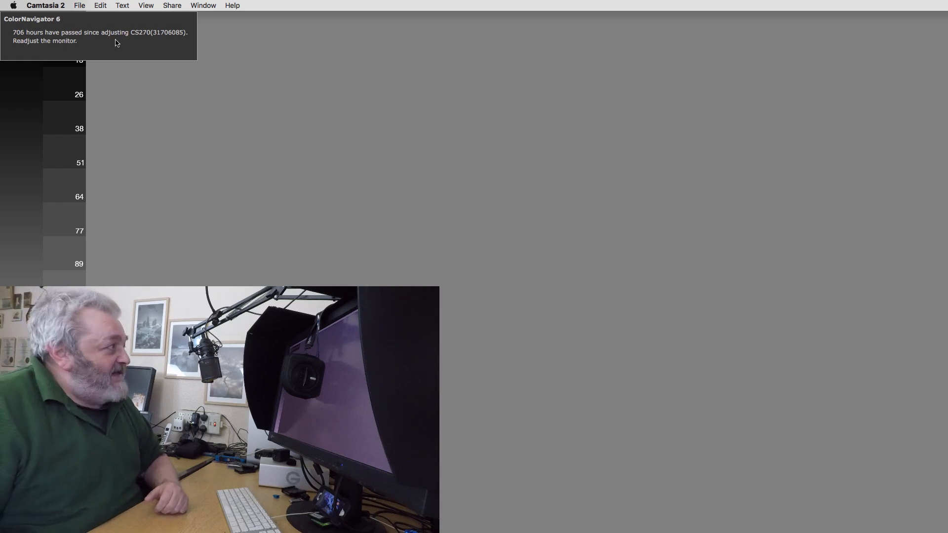
mouse_move(749, 92)
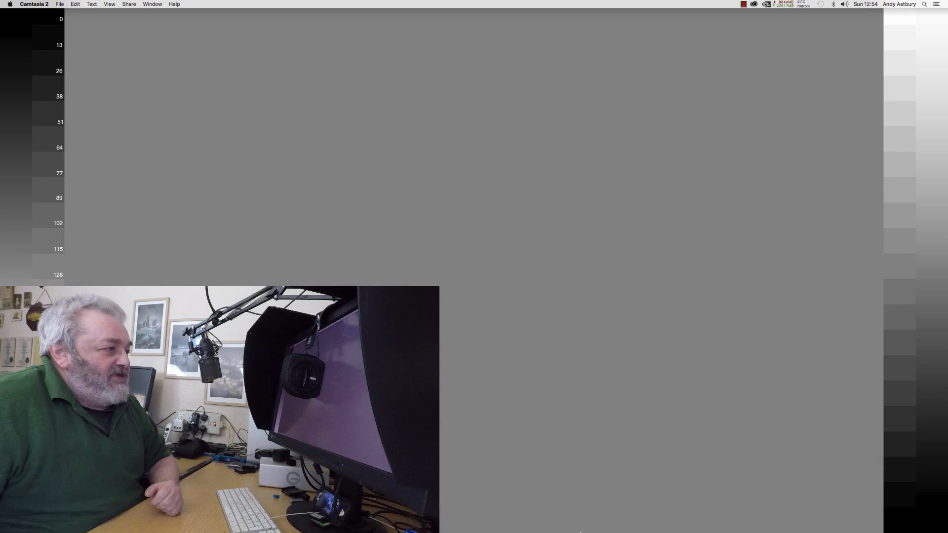
mouse_move(634, 520)
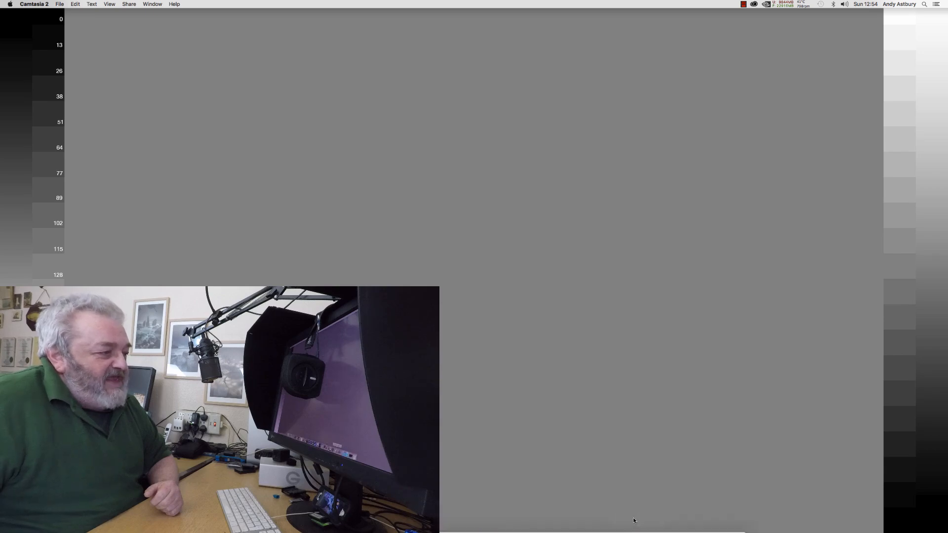
mouse_move(638, 525)
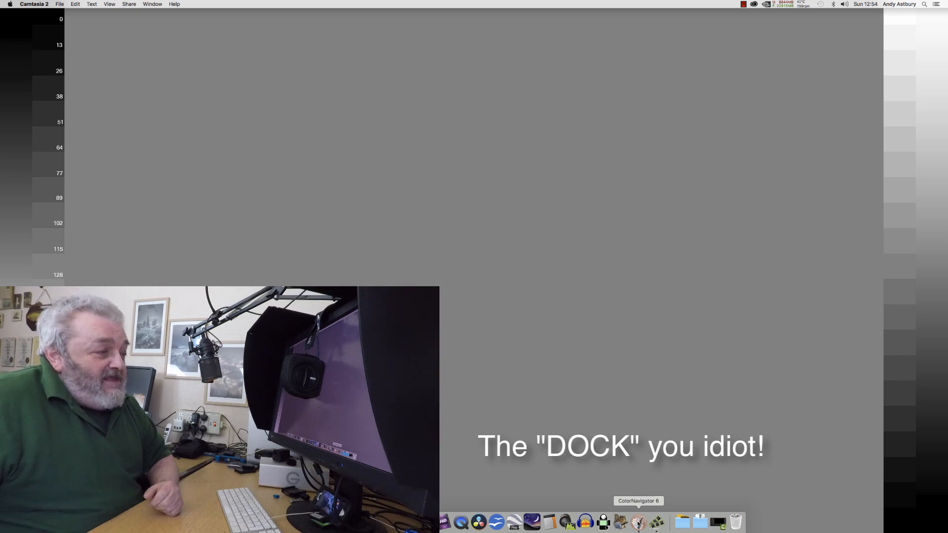
Launch ColorNavigator 6 from the Dock.
left_click(638, 522)
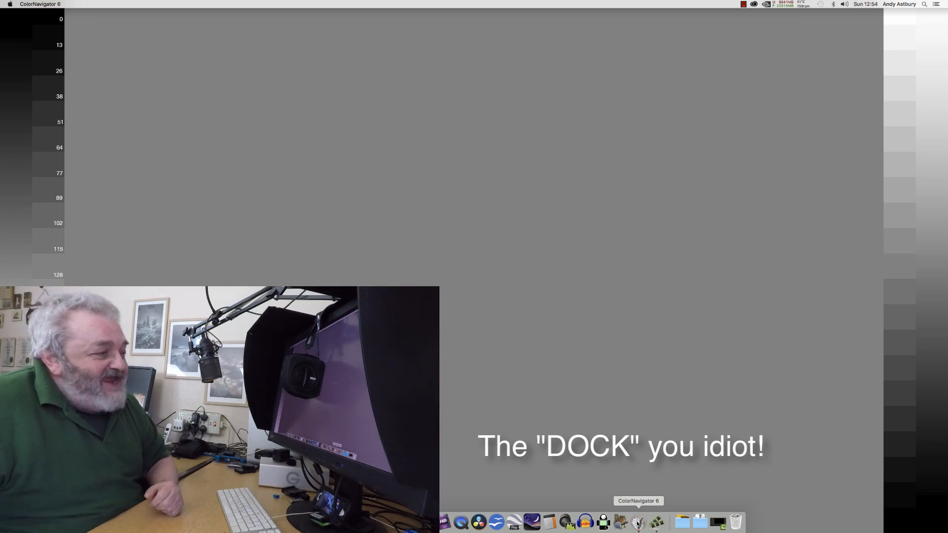
Dismiss the 706-hour readjust warning and start adjusting the first CS270 target.
left_click(637, 521)
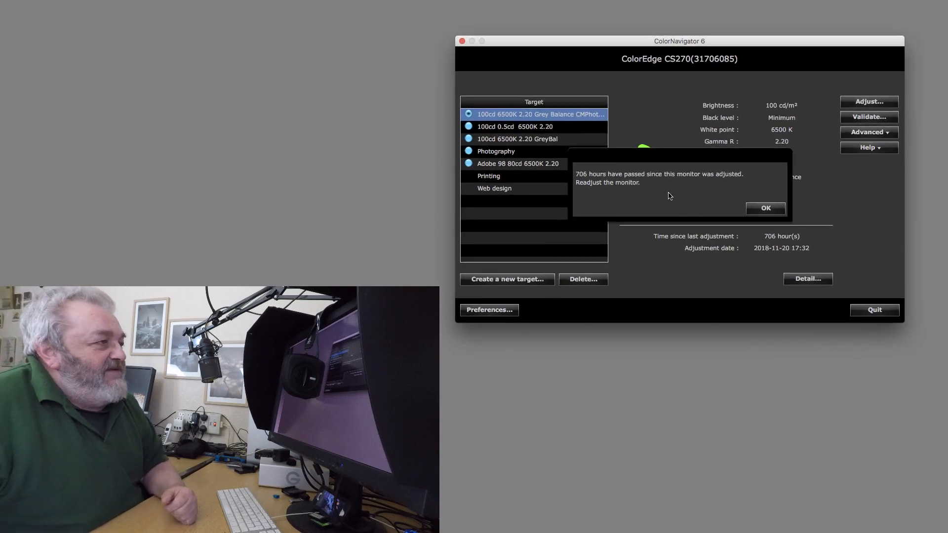
left_click(765, 208)
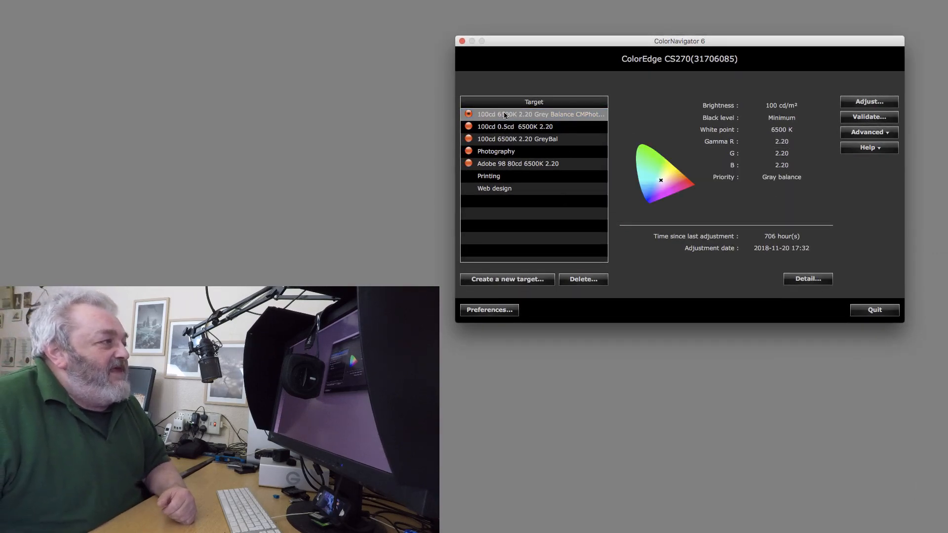
mouse_move(489, 118)
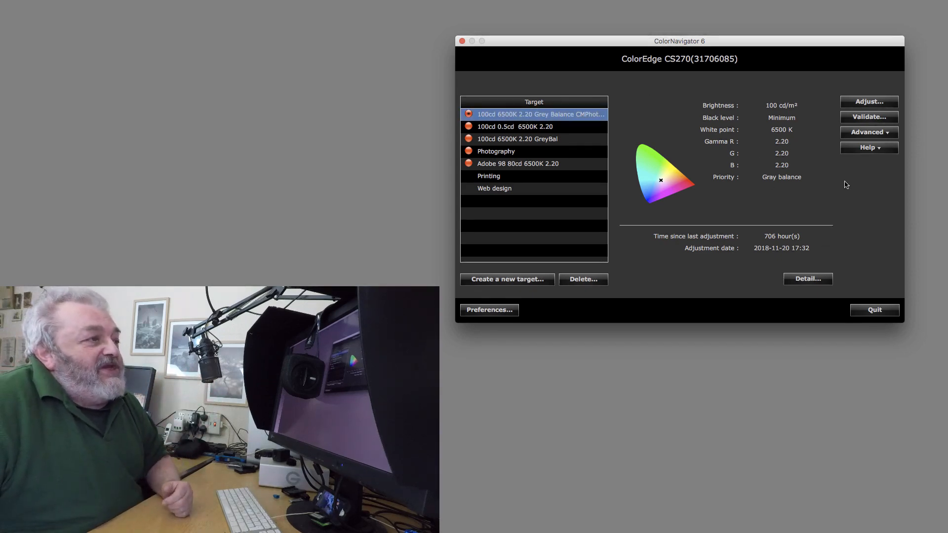
left_click(869, 101)
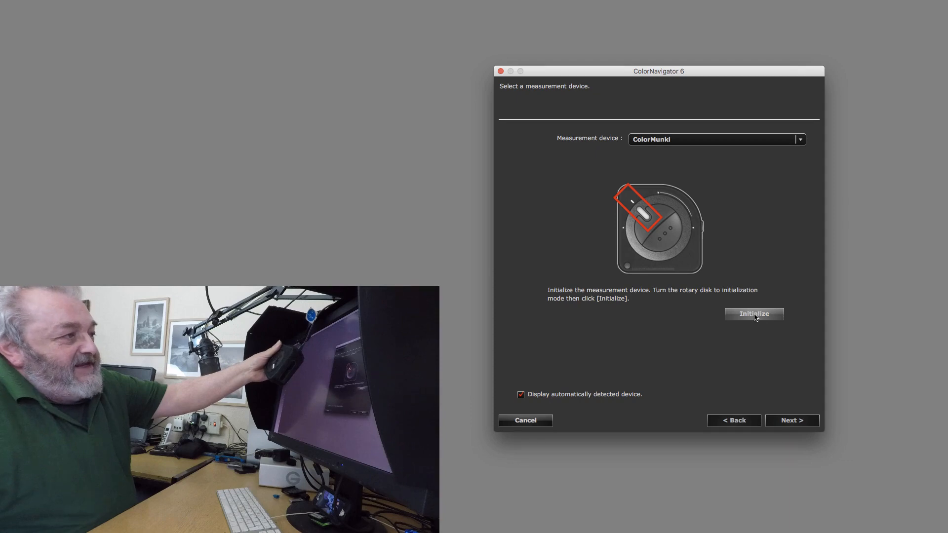
Initialize the ColorMunki sensor to reach the device-placement screen.
left_click(754, 314)
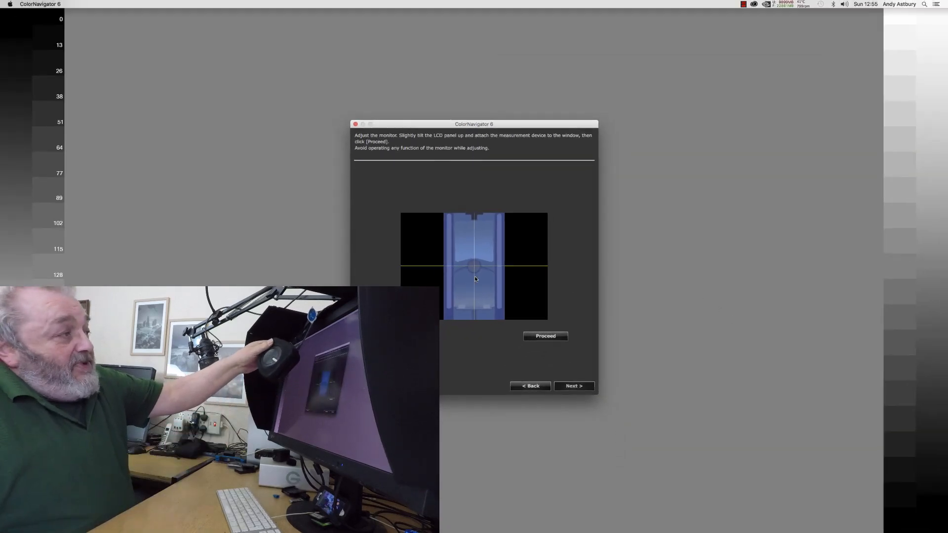
mouse_move(840, 274)
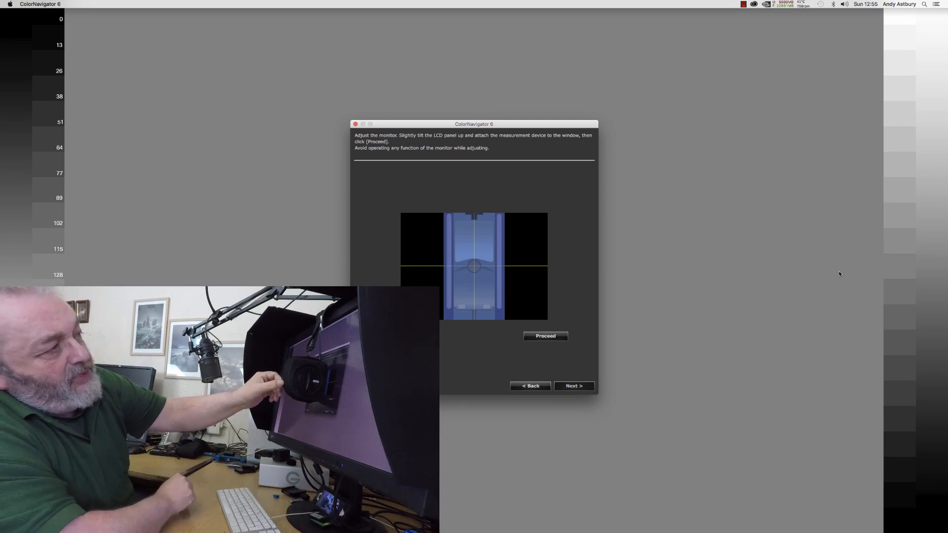
mouse_move(746, 256)
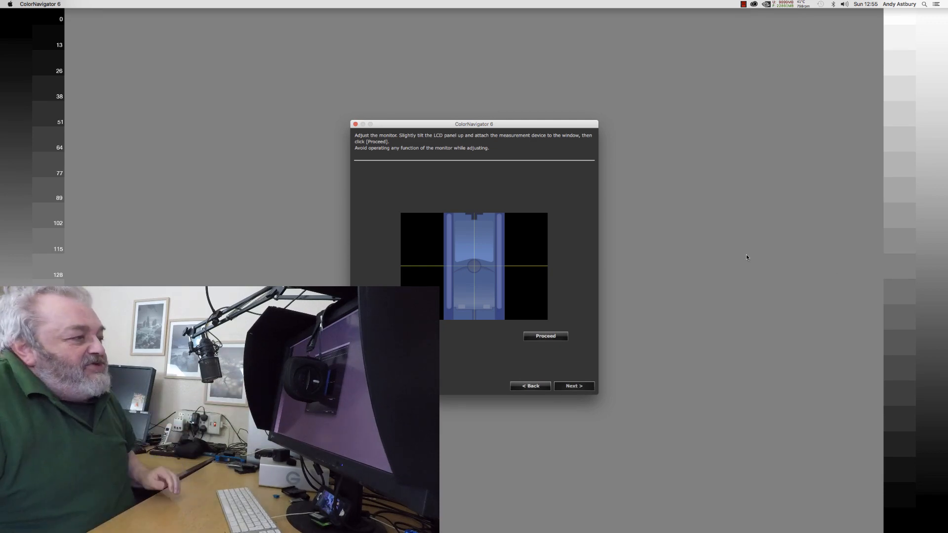
left_click(544, 337)
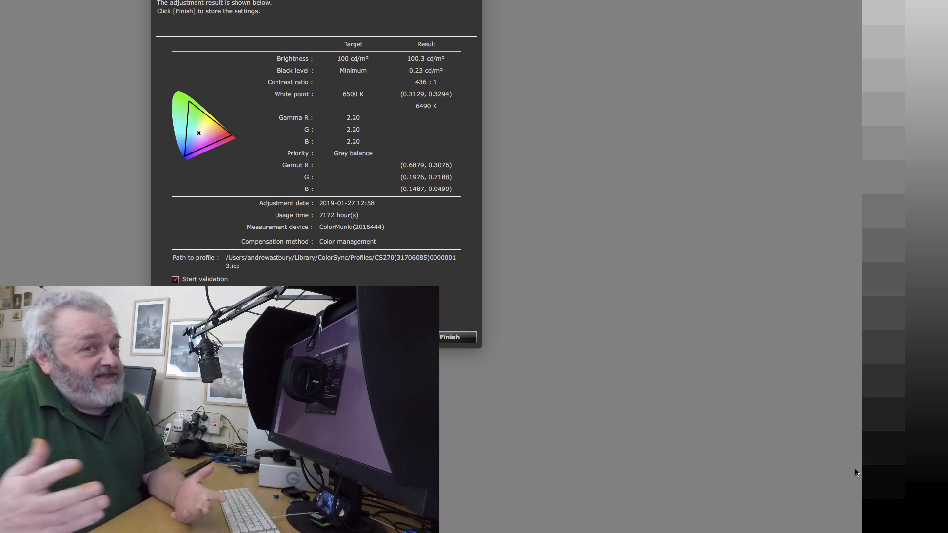
mouse_move(554, 148)
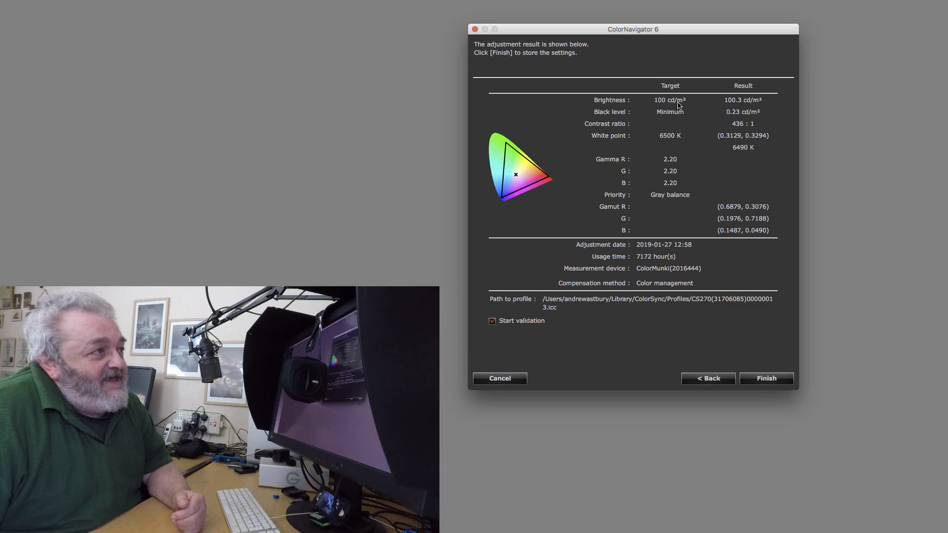
mouse_move(737, 105)
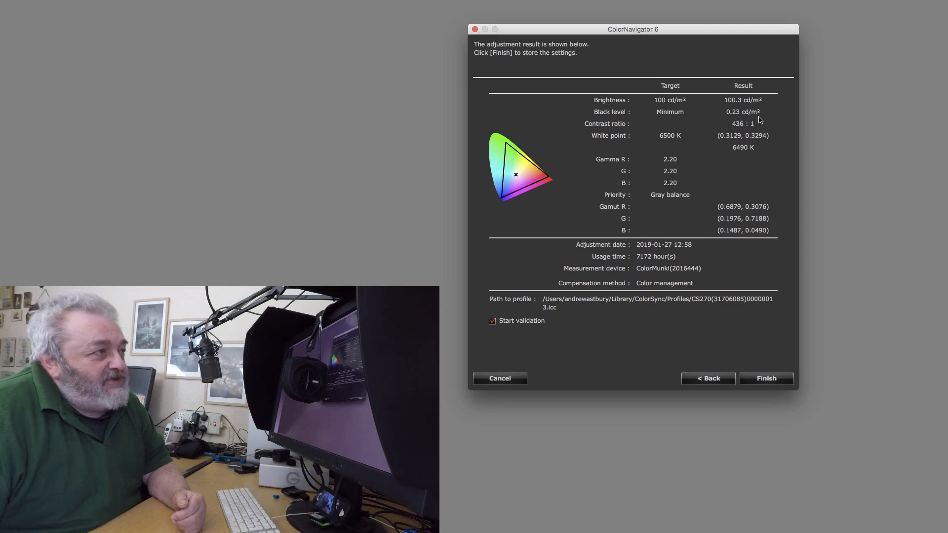
mouse_move(742, 131)
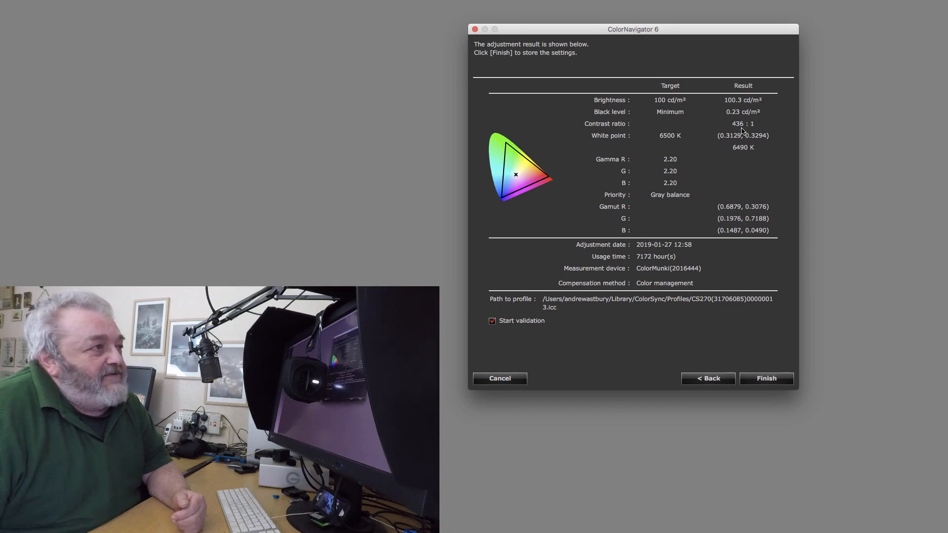
mouse_move(700, 129)
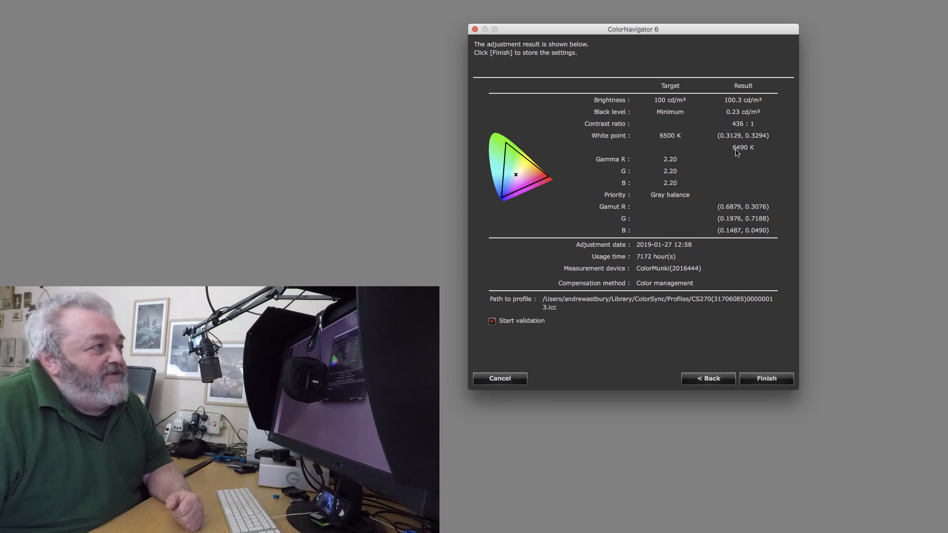
mouse_move(678, 167)
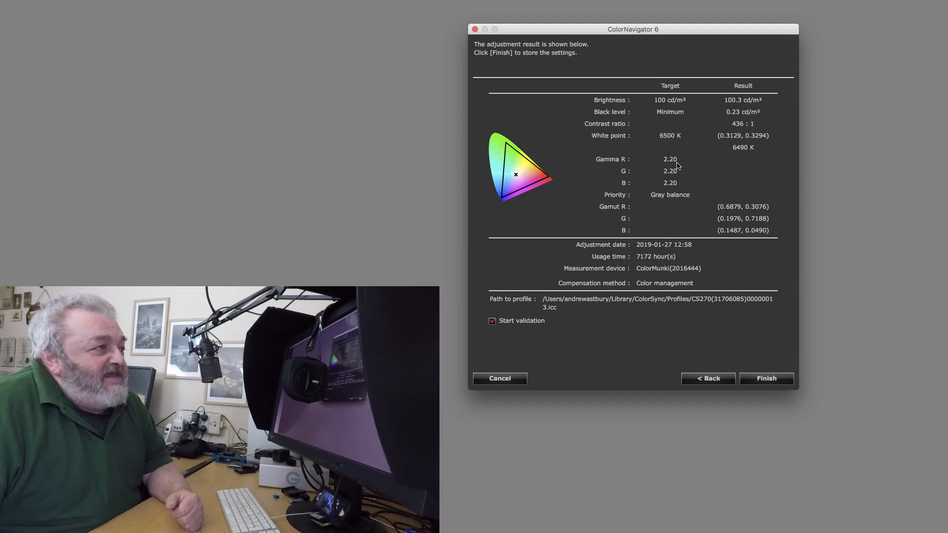
mouse_move(676, 186)
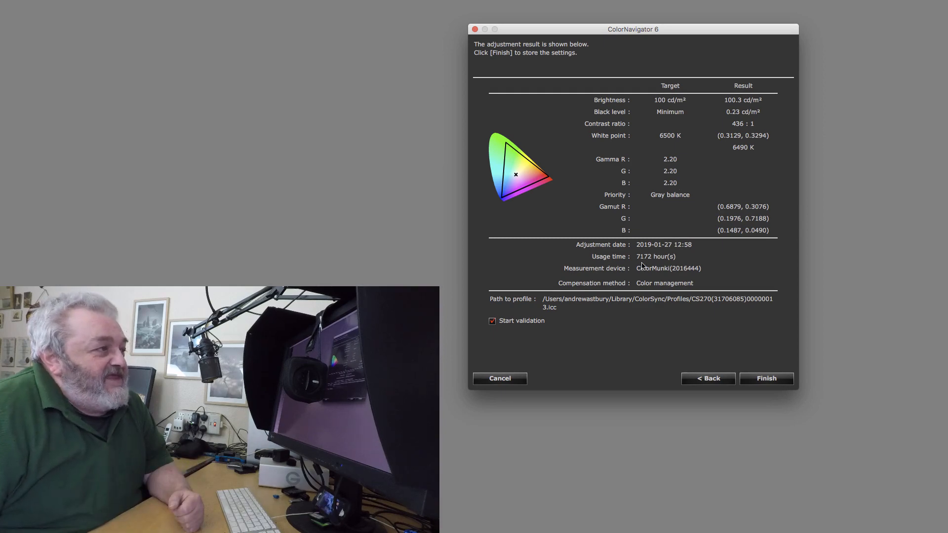
mouse_move(676, 261)
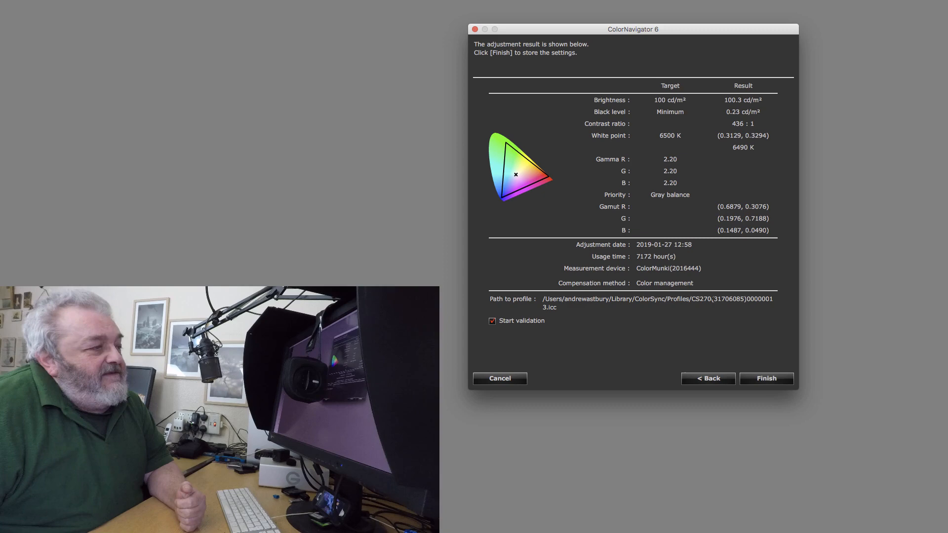
Finish the adjustment with 'Start validation' left checked.
left_click(765, 378)
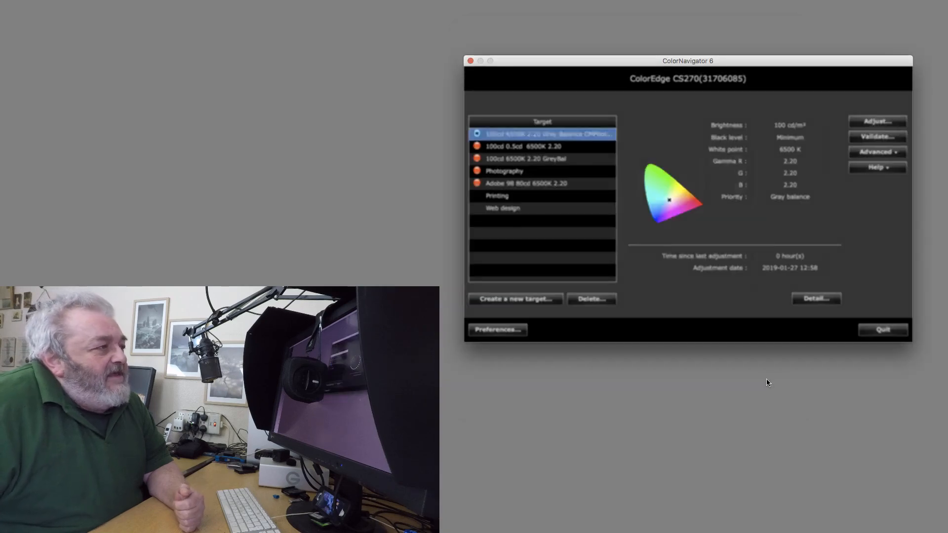
Open the validation wizard for the CS270.
left_click(876, 137)
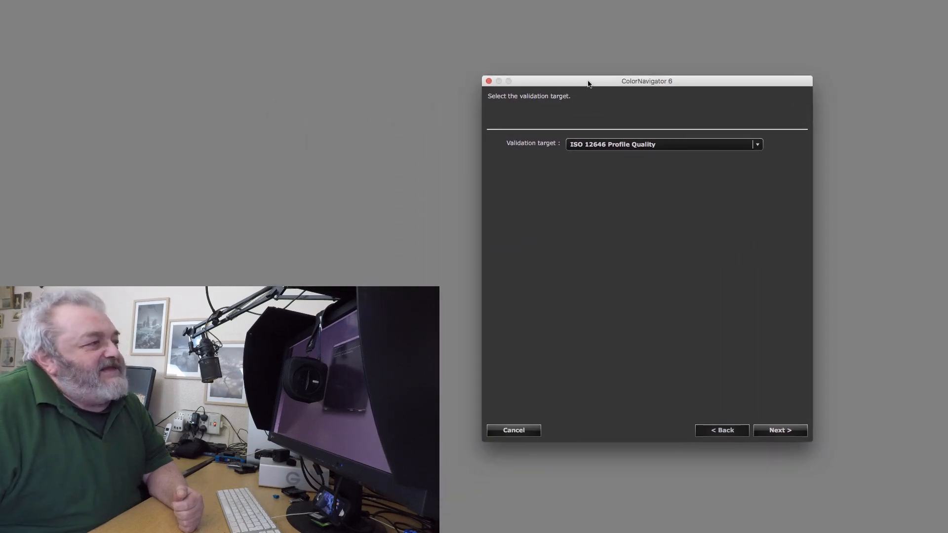
mouse_move(568, 186)
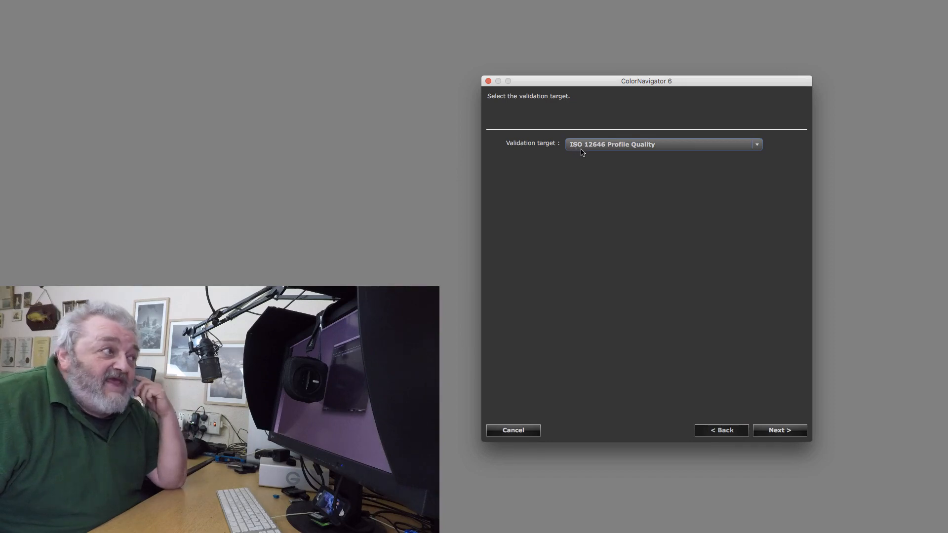
mouse_move(584, 151)
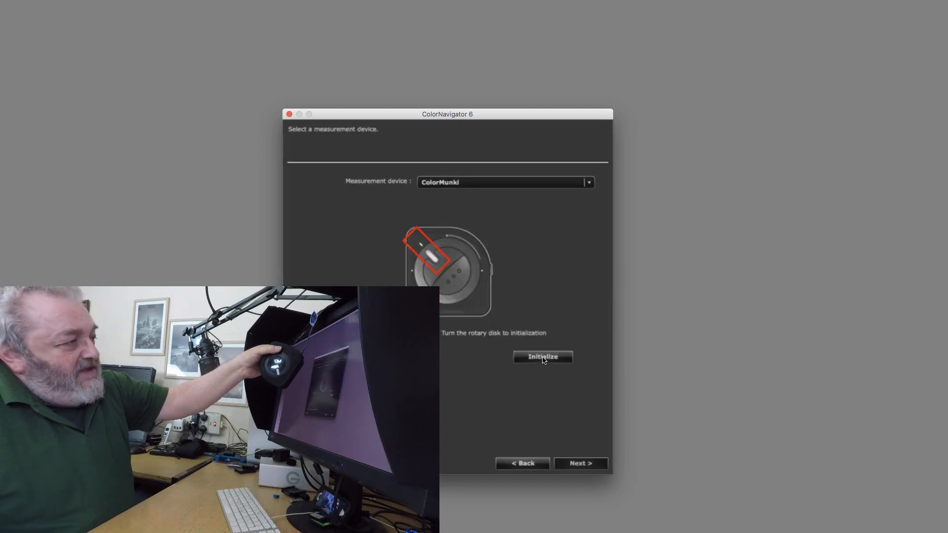
Initialize the ColorMunki sensor and start measuring the monitor patches.
left_click(542, 357)
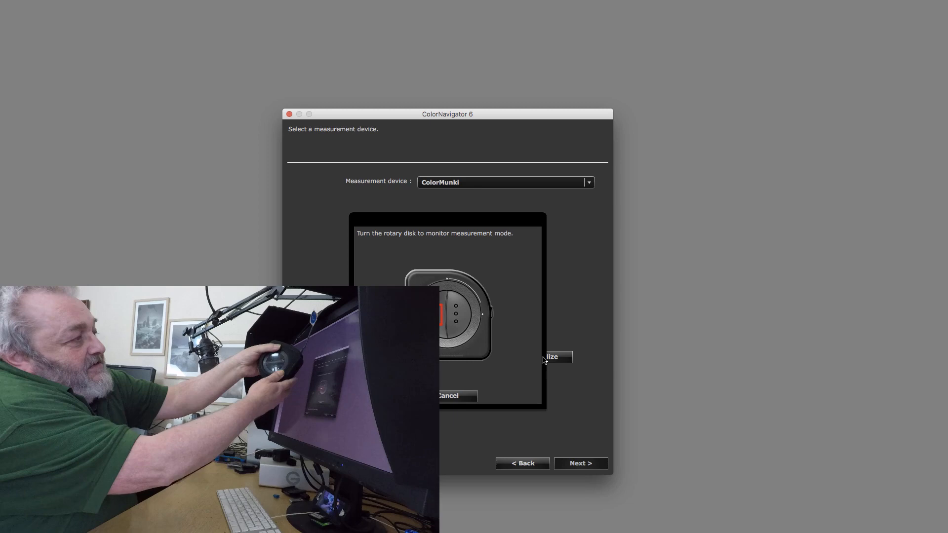
left_click(548, 356)
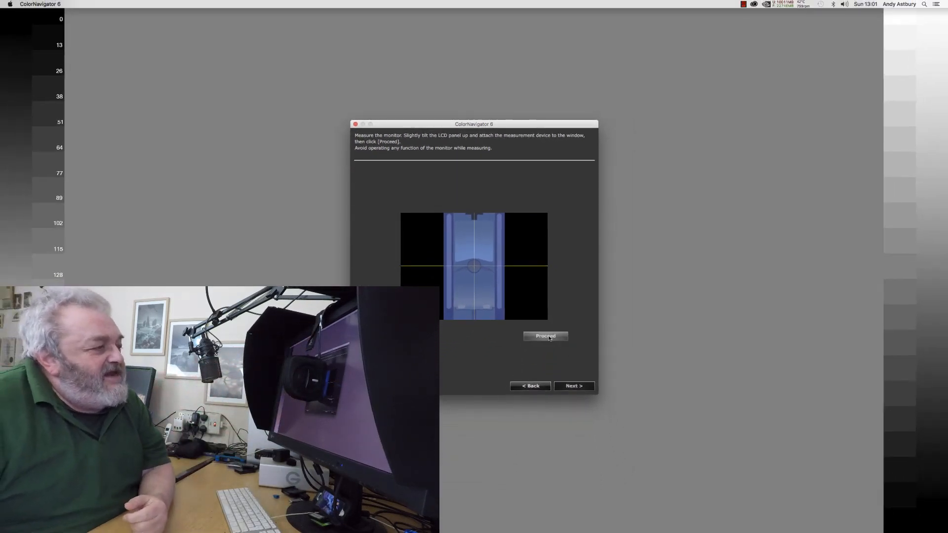
left_click(544, 336)
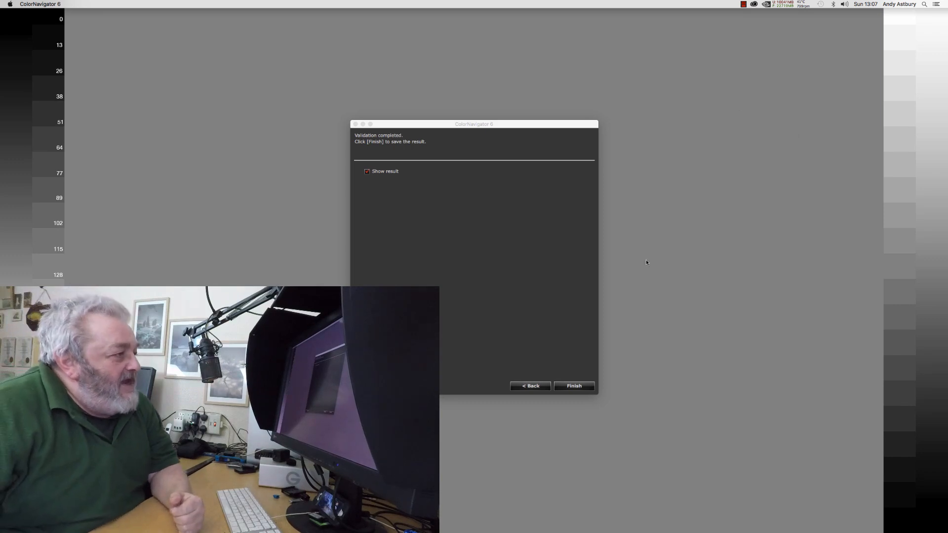
Save the validation and view the record showing 0.27 average, 1.00 maximum ΔE.
left_click(574, 385)
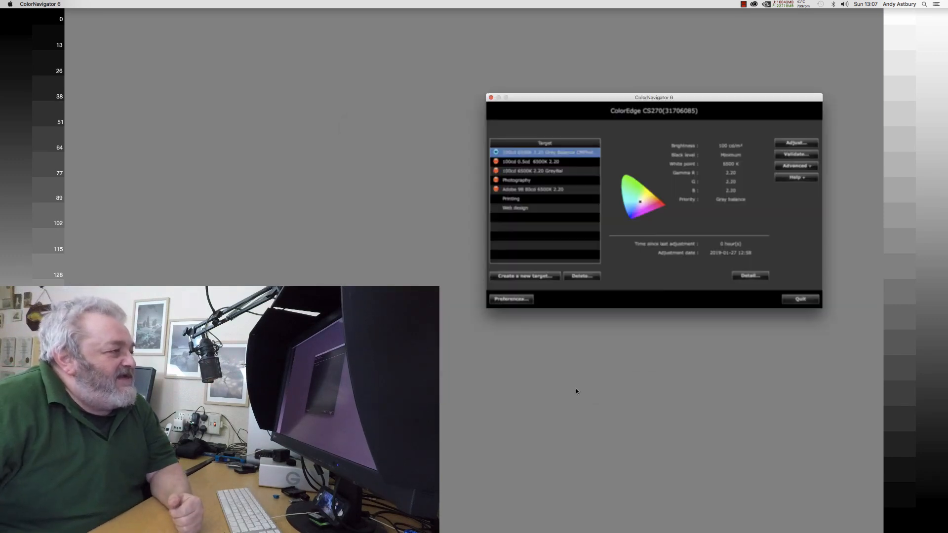
left_click(795, 154)
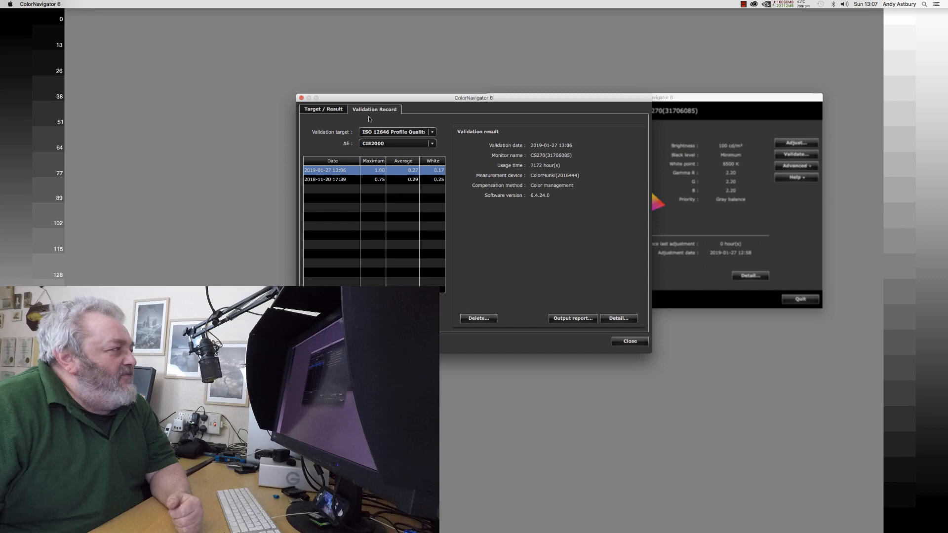
mouse_move(655, 314)
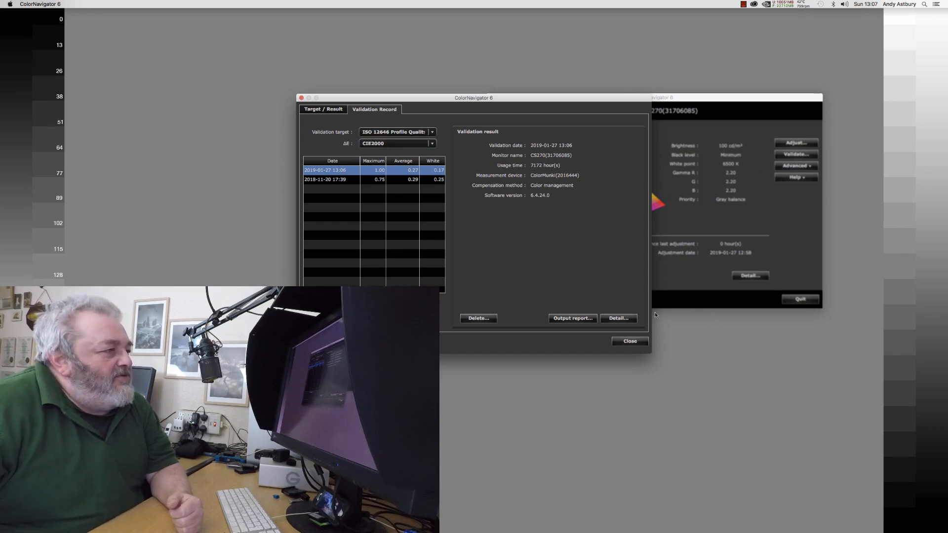
left_click(617, 318)
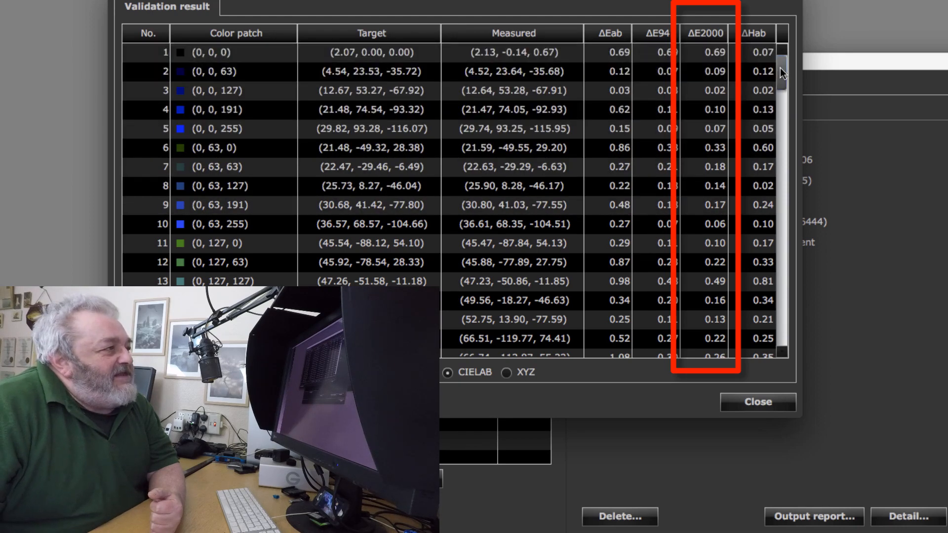
scroll("down", 3)
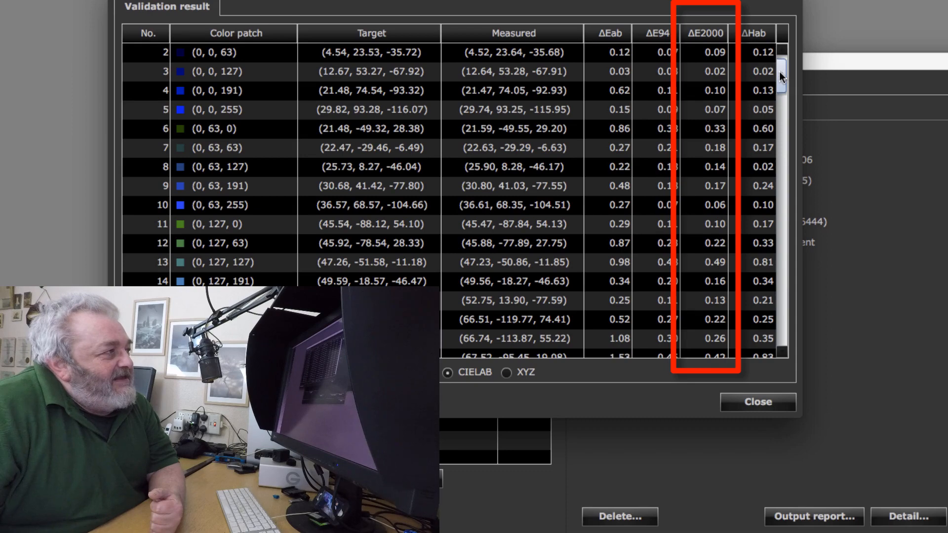
scroll("down", 3)
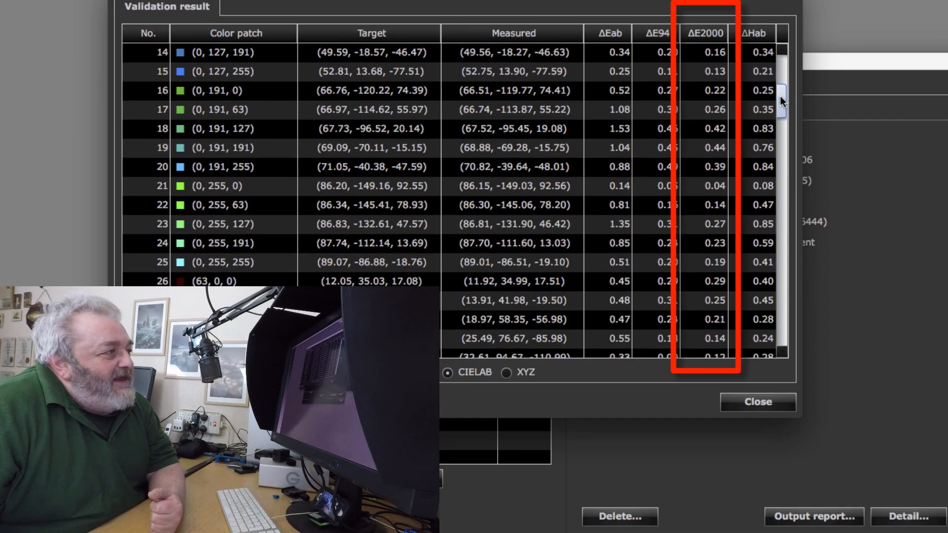
scroll("down", 3)
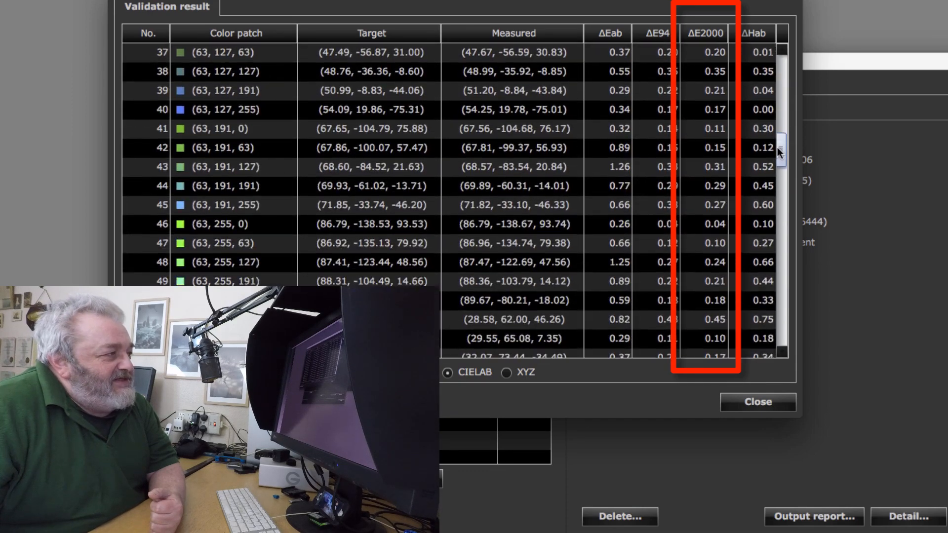
scroll("down", 3)
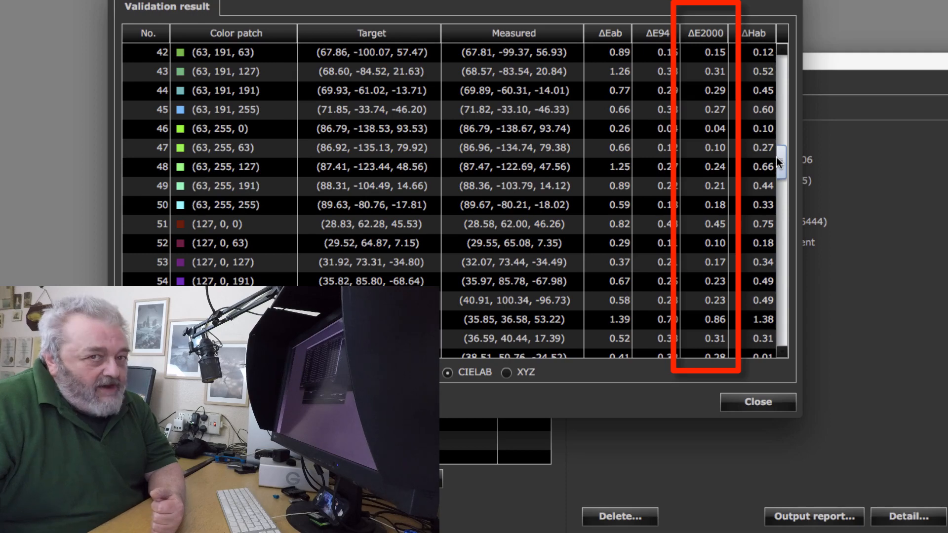
scroll("down", 3)
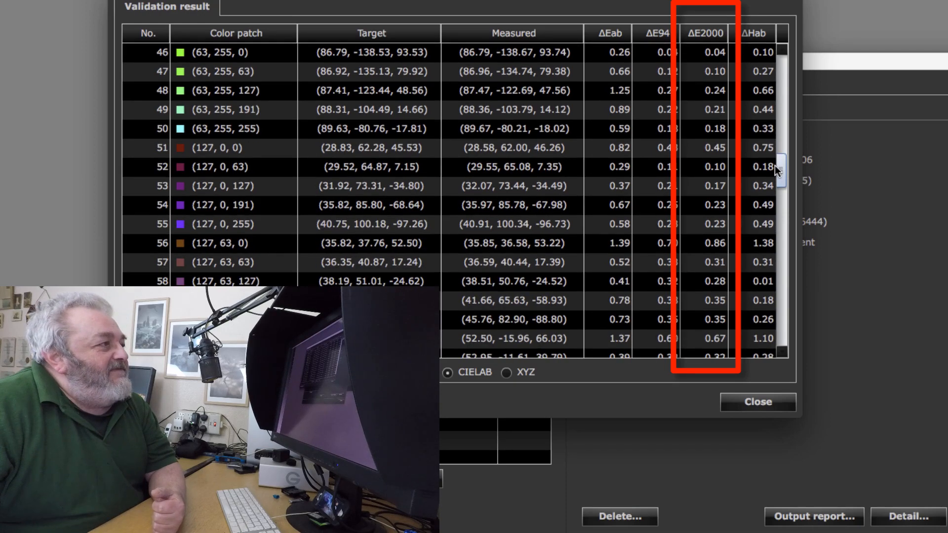
scroll("down", 3)
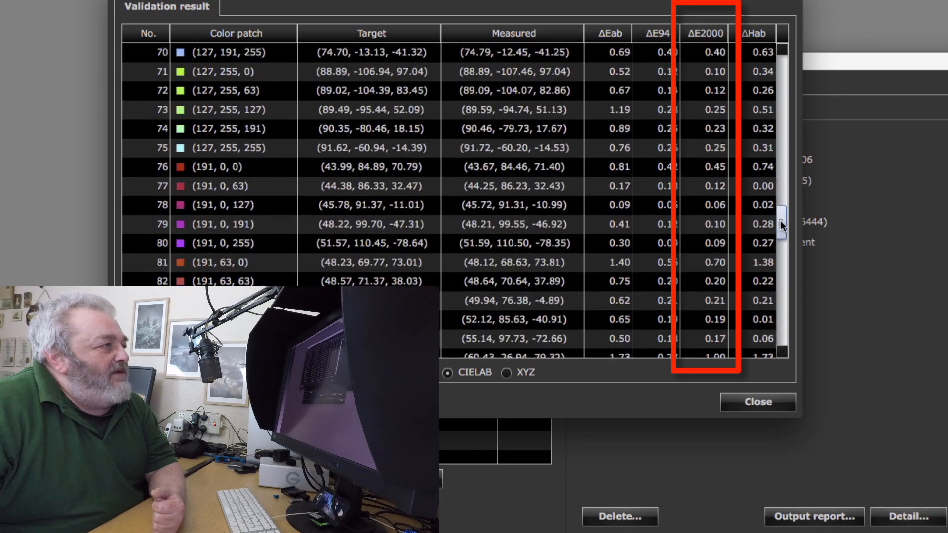
scroll("down", 3)
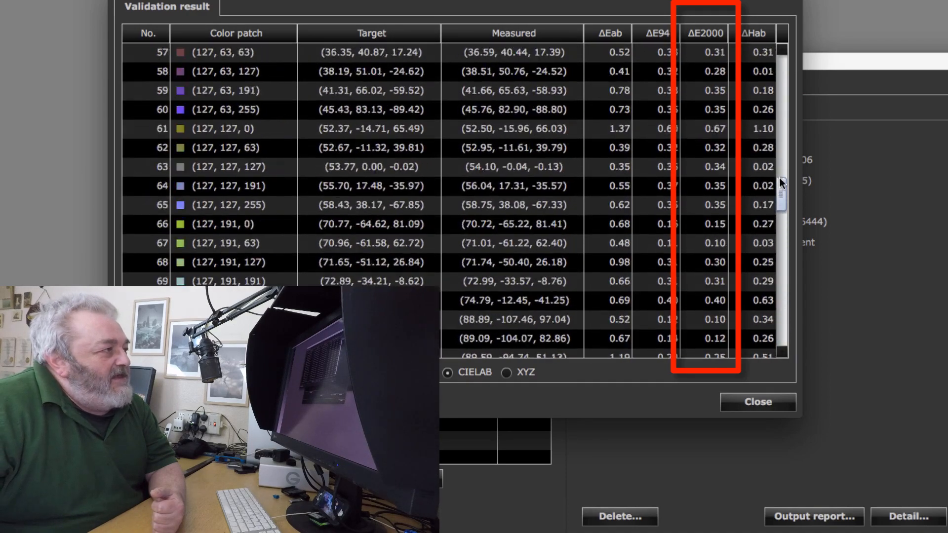
scroll("up", 3)
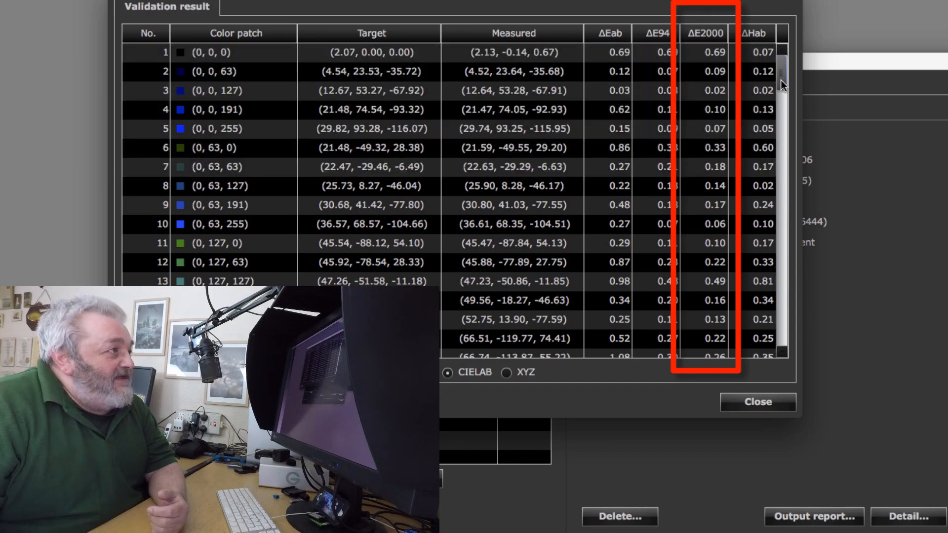
scroll("down", 3)
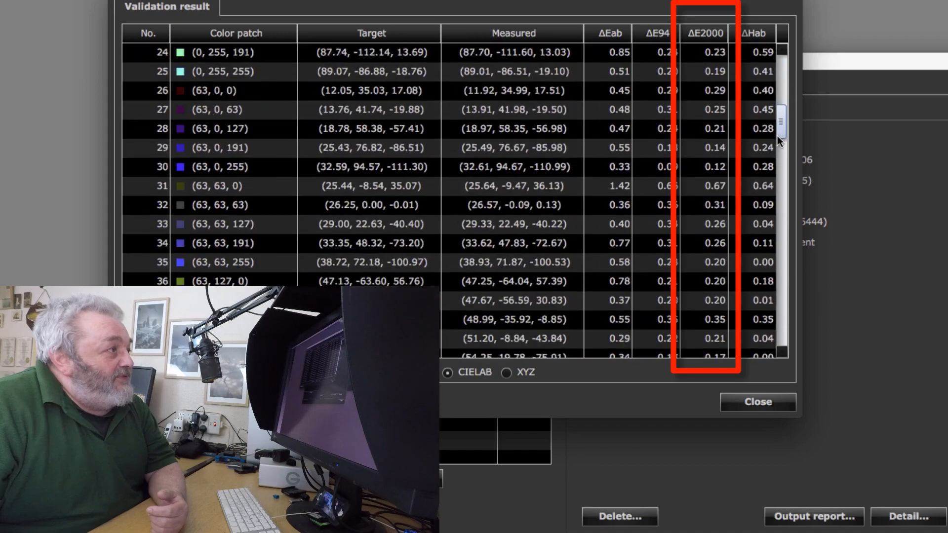
scroll("down", 3)
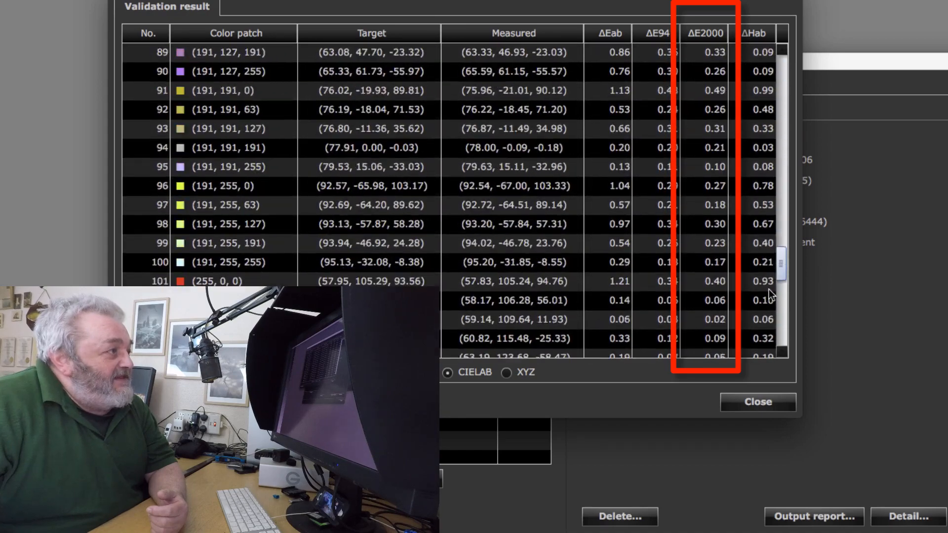
scroll("up", 3)
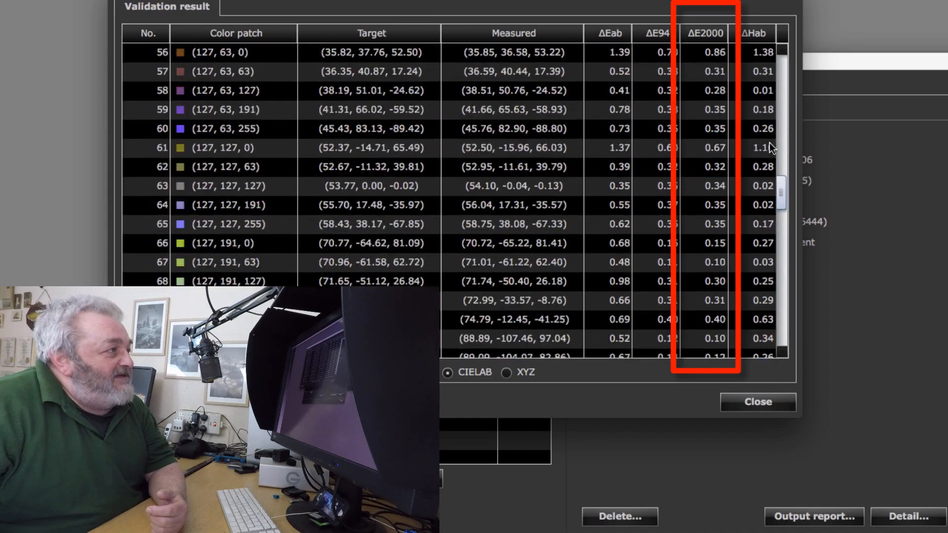
scroll("up", 3)
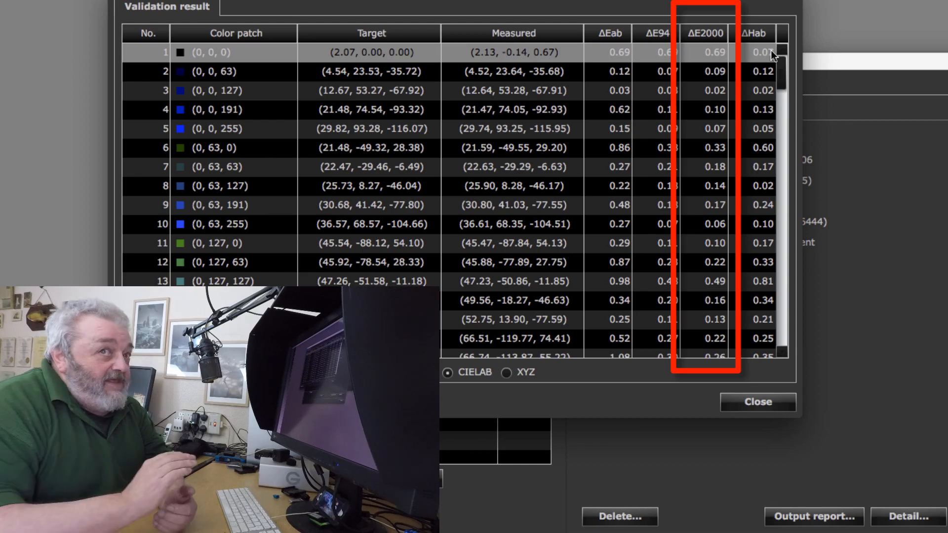